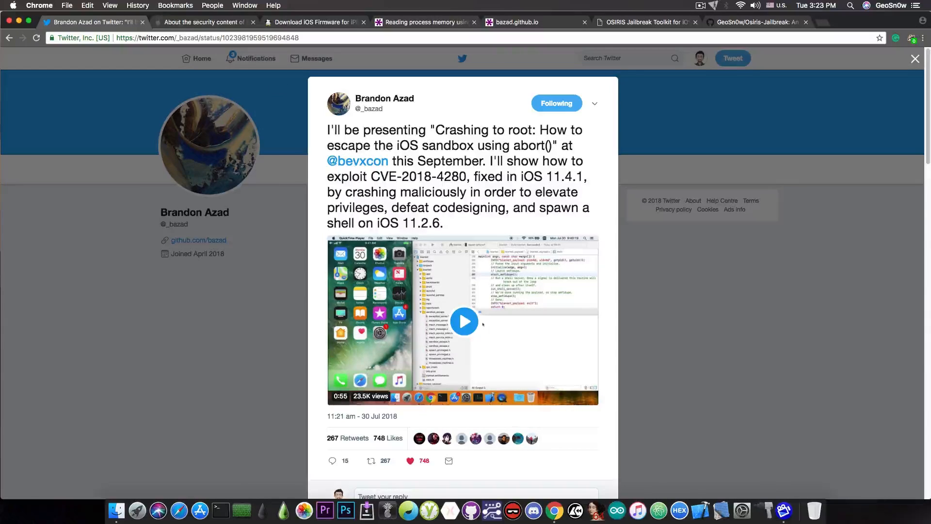
Step: Switch to the Apple Support tab with the iOS 11.4.1 security content notes
click(205, 22)
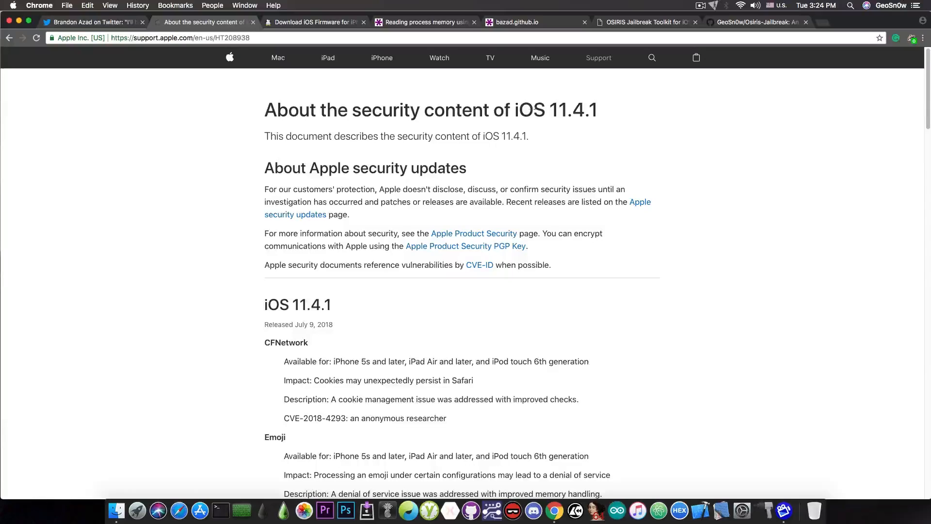
Step: Scroll to the libxpc CVE-2018-4280 entry, view the XPC strings blog post, then return
scroll(down, 3)
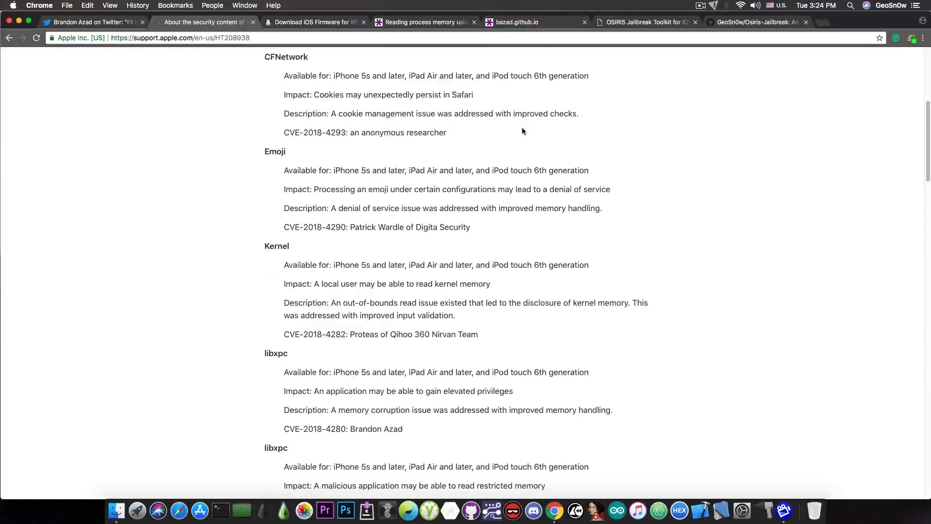
scroll(down, 3)
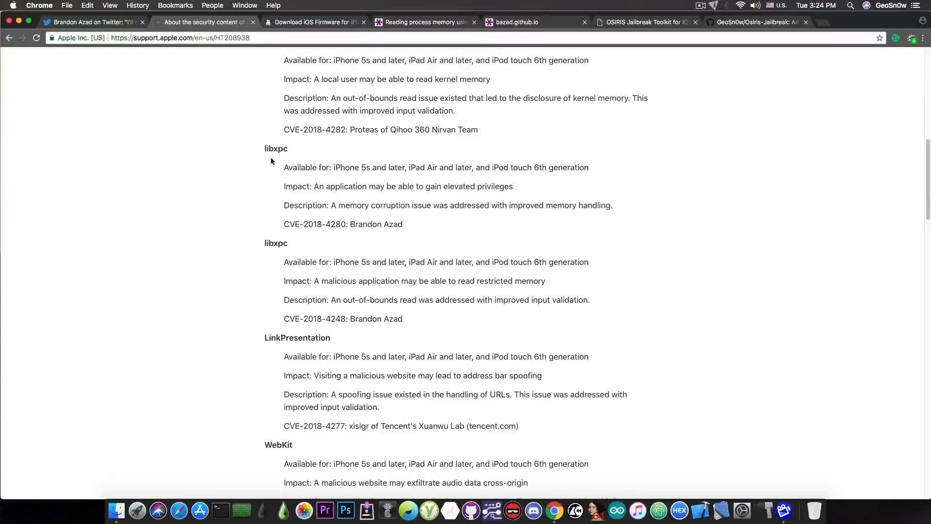
mouse_move(344, 252)
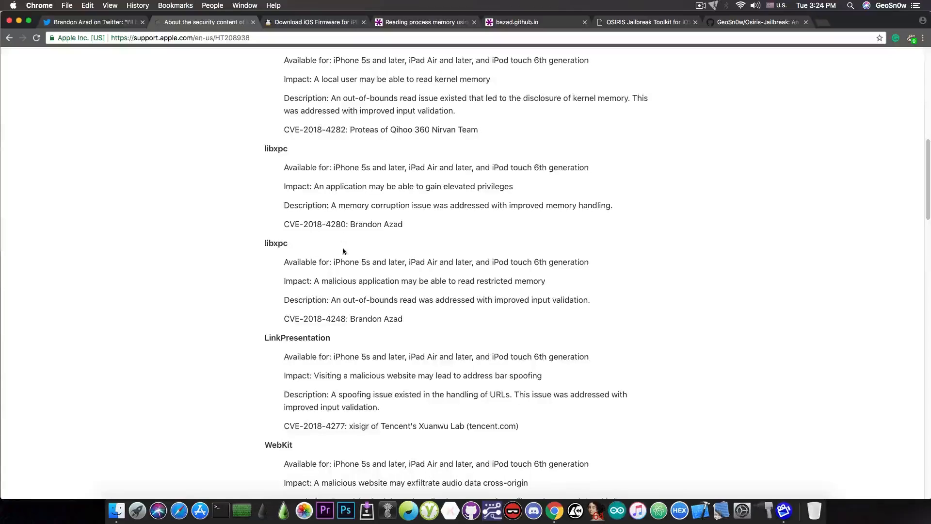
mouse_move(338, 238)
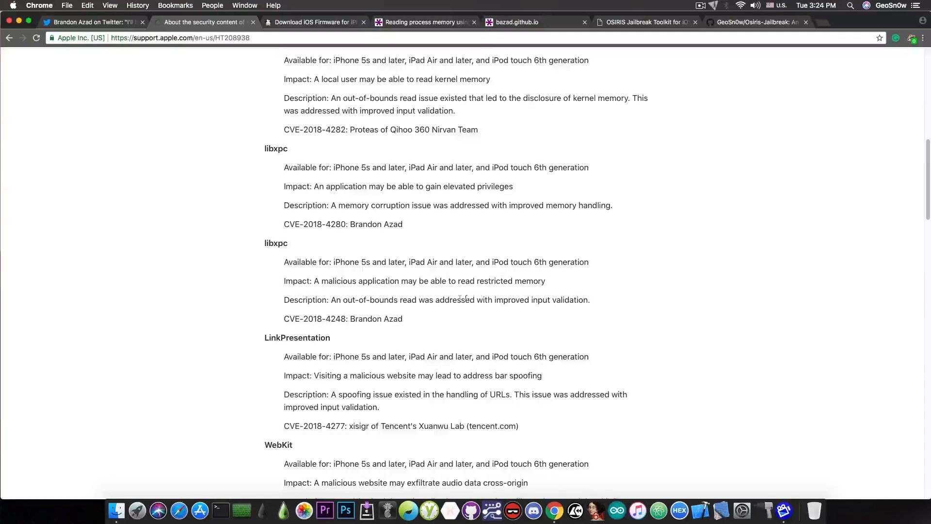
mouse_move(306, 291)
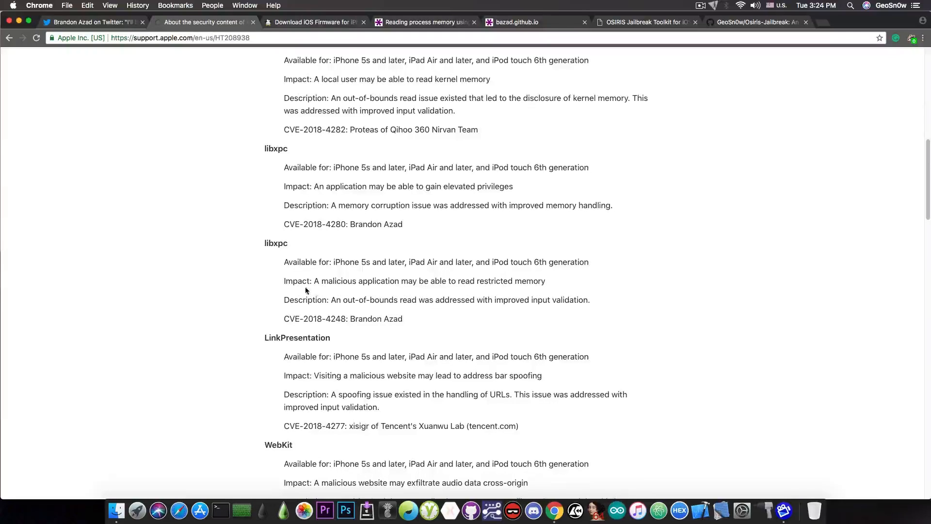
mouse_move(456, 281)
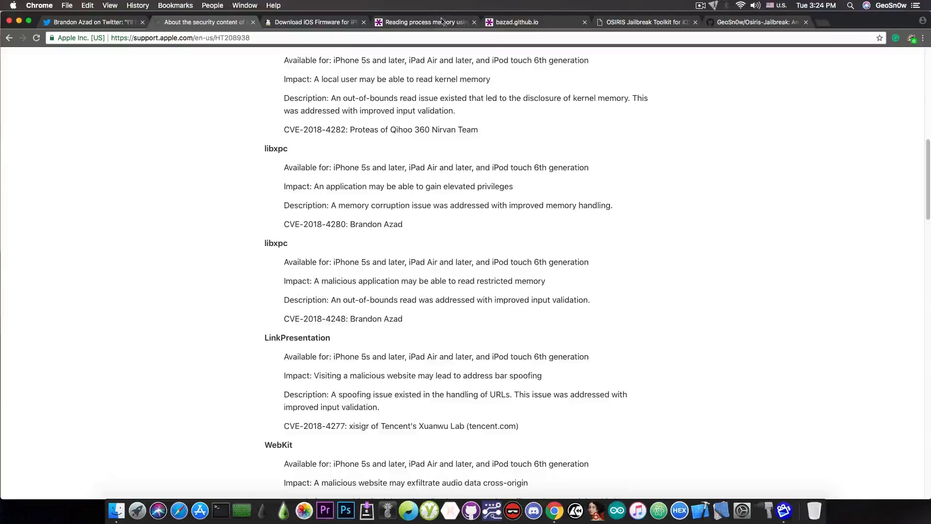
click(424, 21)
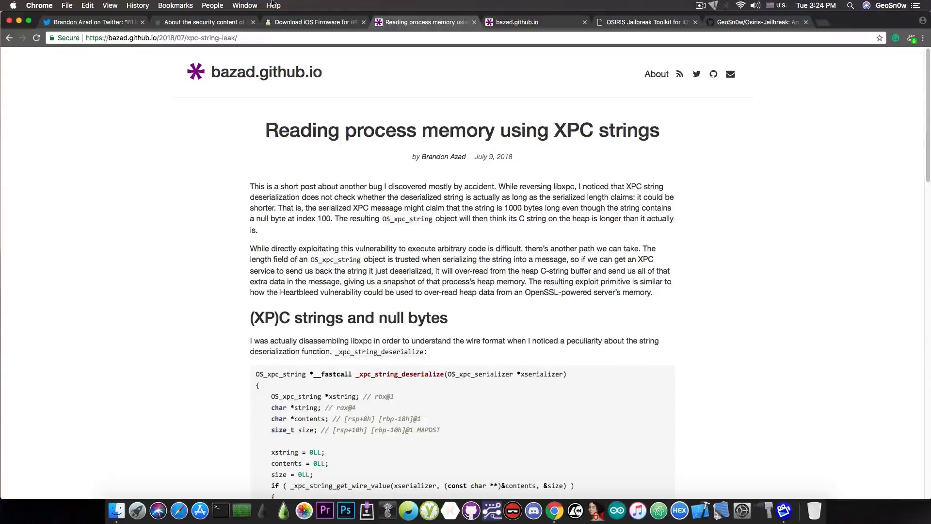
click(205, 22)
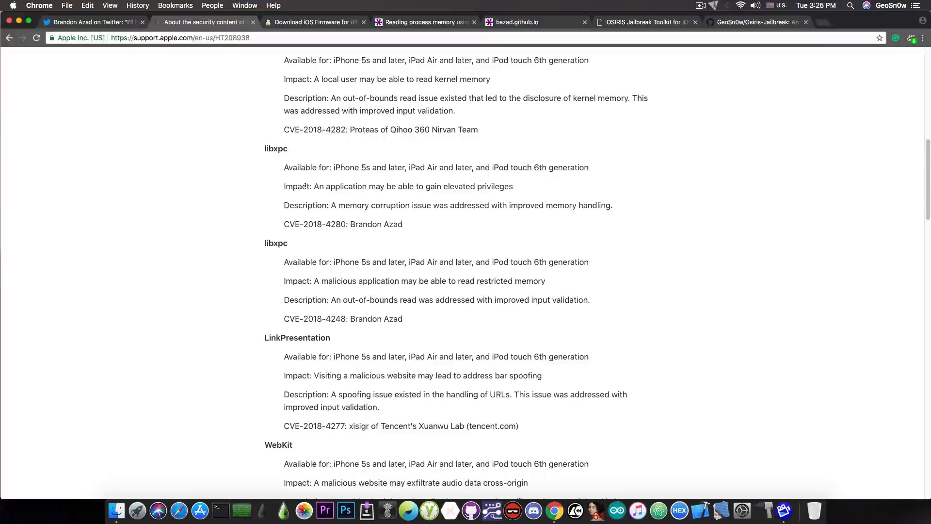
mouse_move(327, 214)
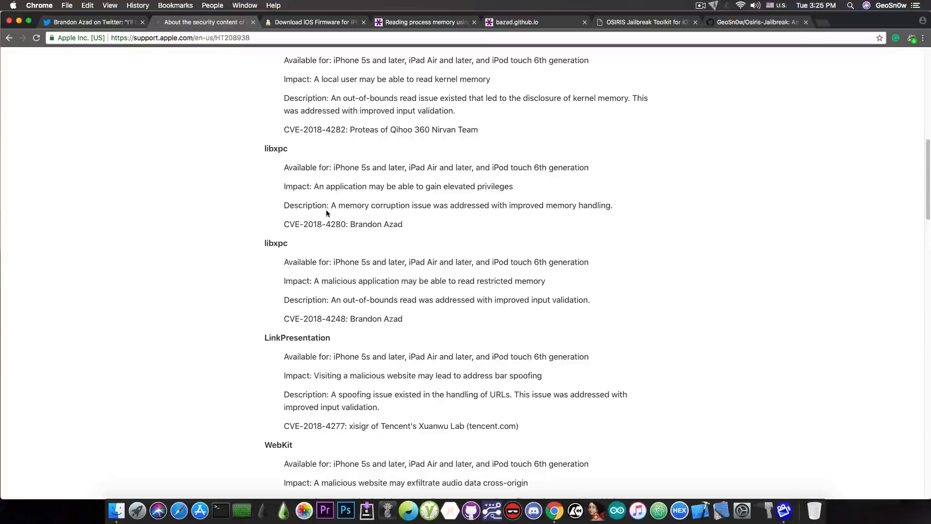
mouse_move(327, 205)
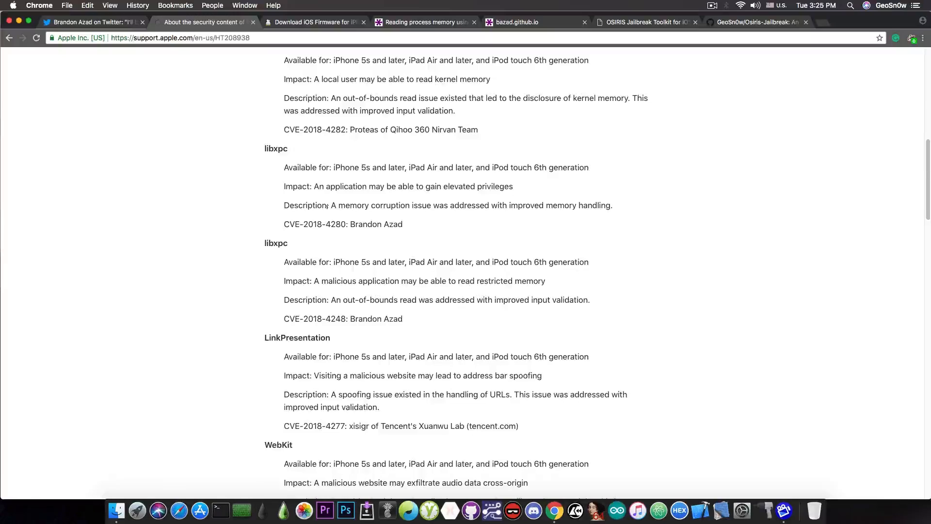
mouse_move(394, 179)
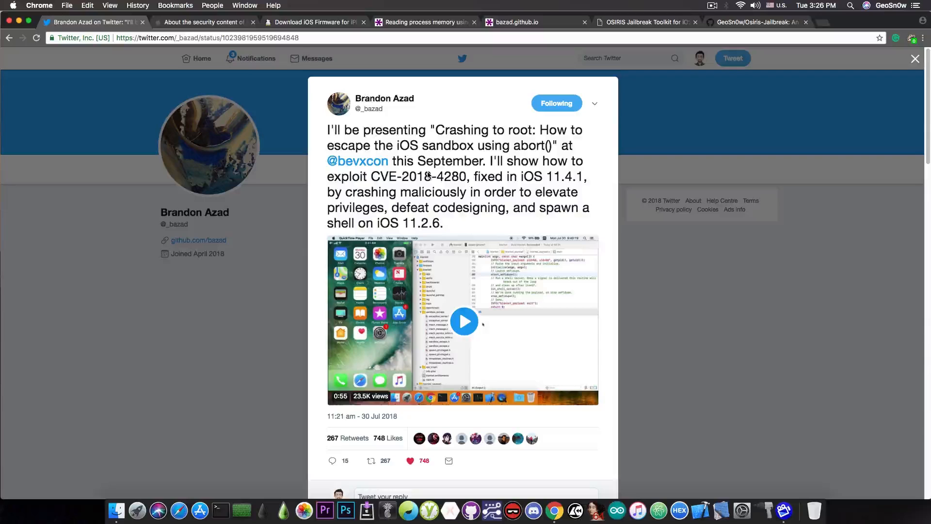
Step: Review the libxpc CVE-2018-4280 and CVE-2018-4248 entries by Brandon Azad again
click(205, 22)
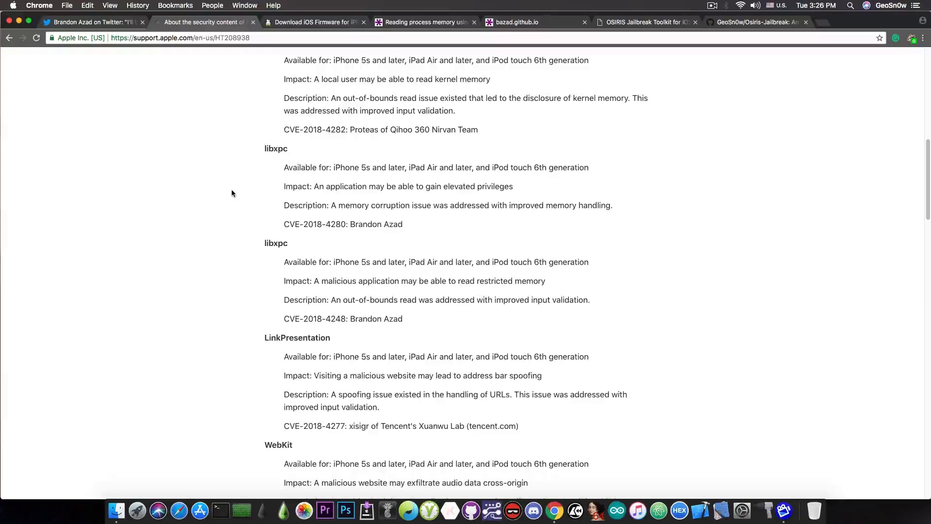
mouse_move(396, 215)
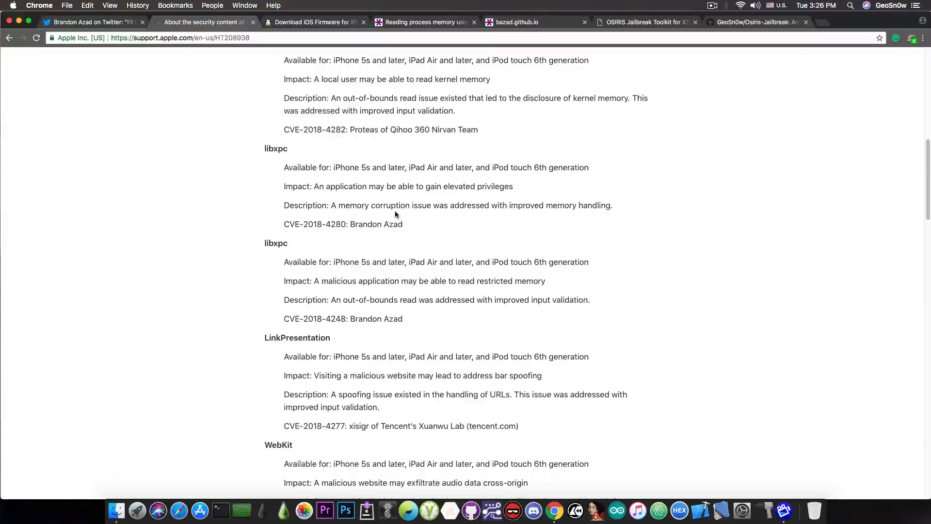
mouse_move(518, 91)
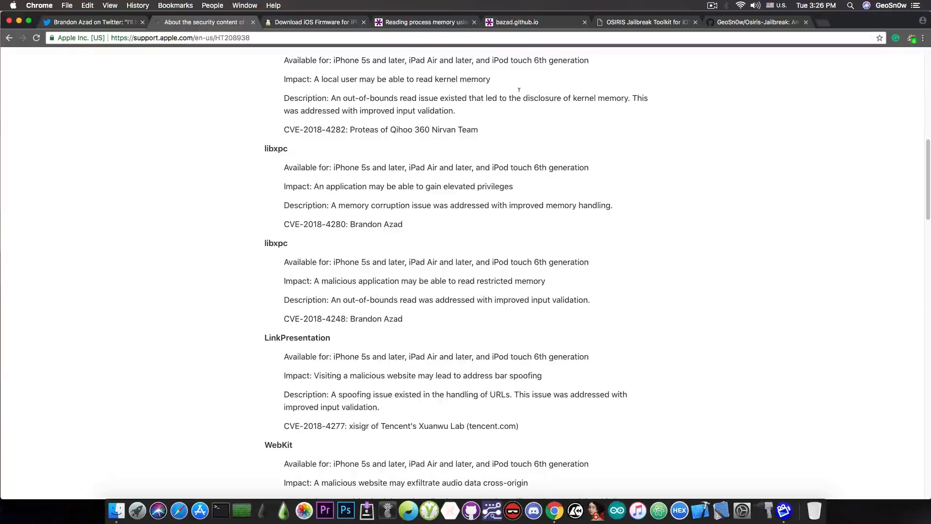
click(520, 21)
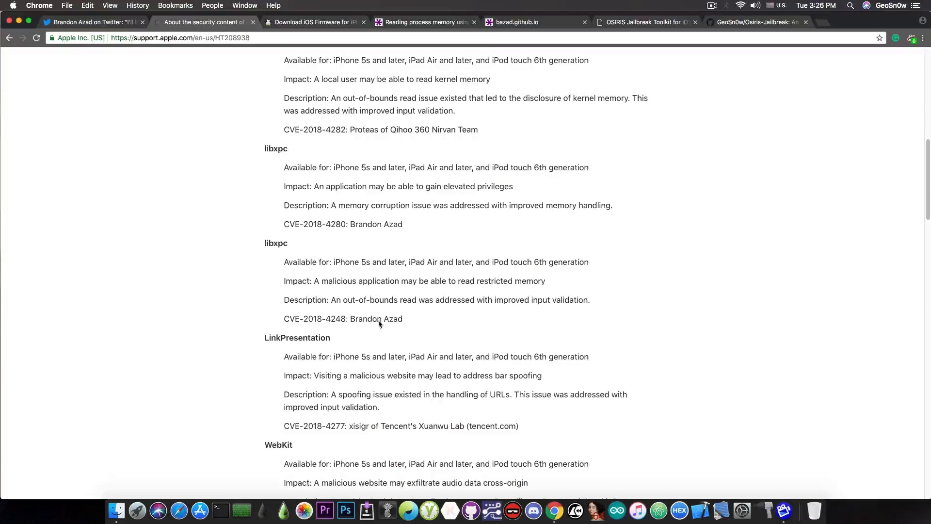
mouse_move(365, 319)
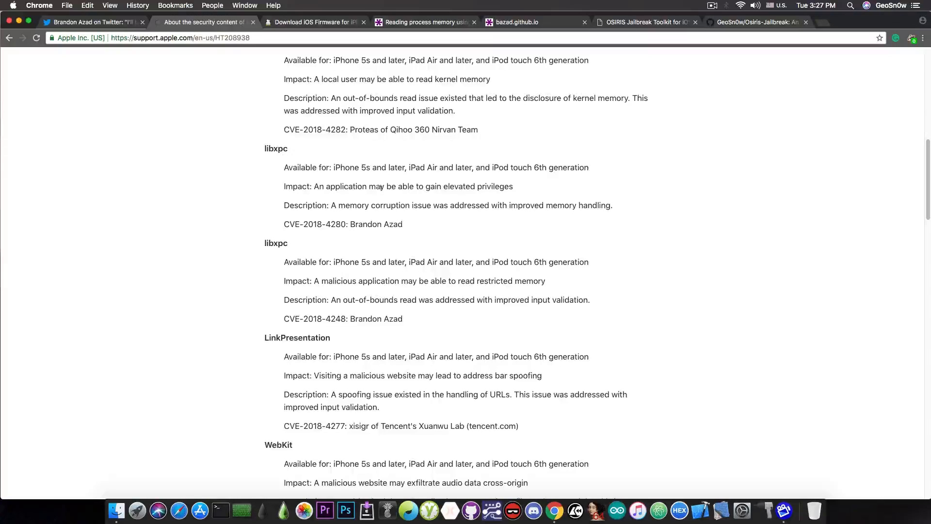
Step: Switch to Brandon Azad's tweet about his CVE-2018-4280 exploitation talk
click(92, 22)
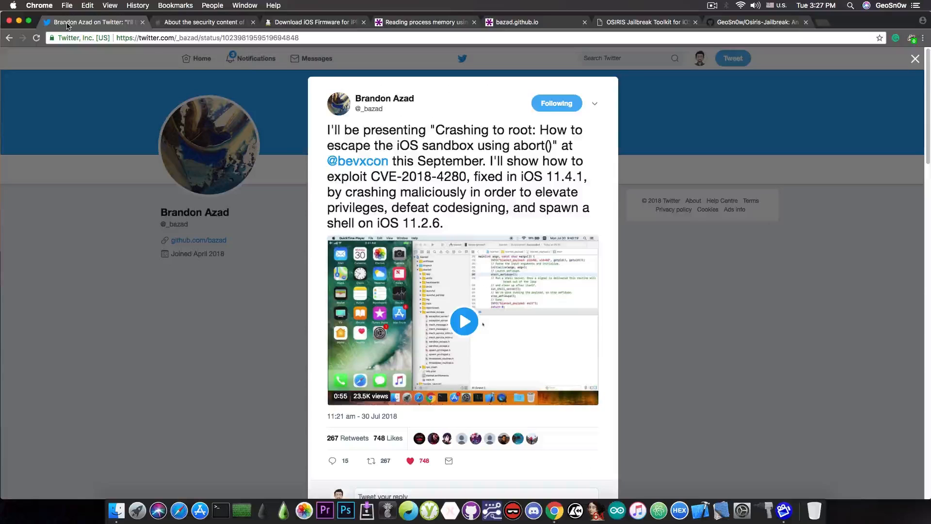
mouse_move(433, 174)
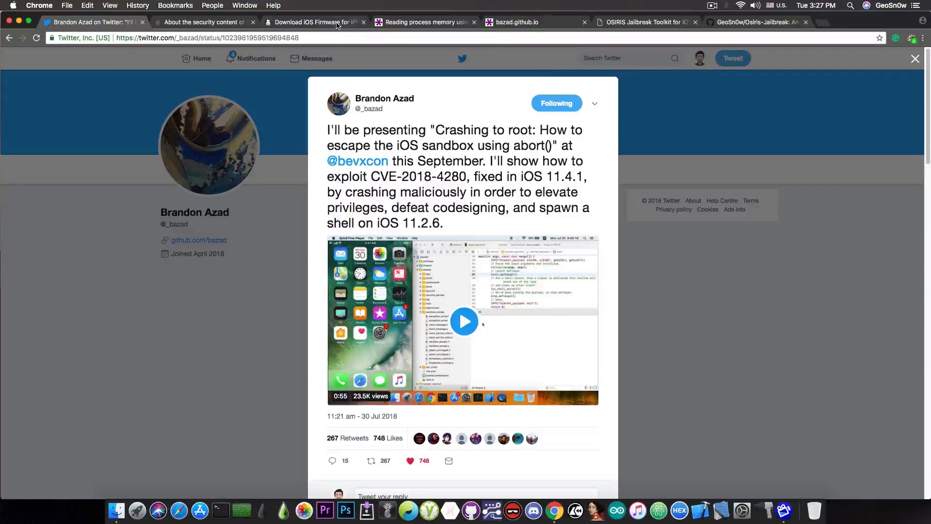
Step: Show the ipsw.me iPhone X (GSM) list with only iOS 11.4.1 signed
click(316, 22)
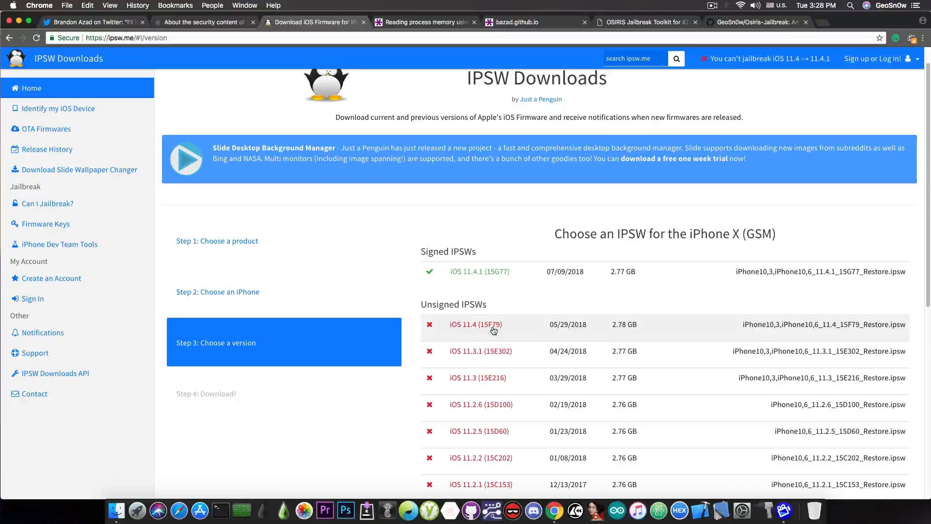
mouse_move(480, 281)
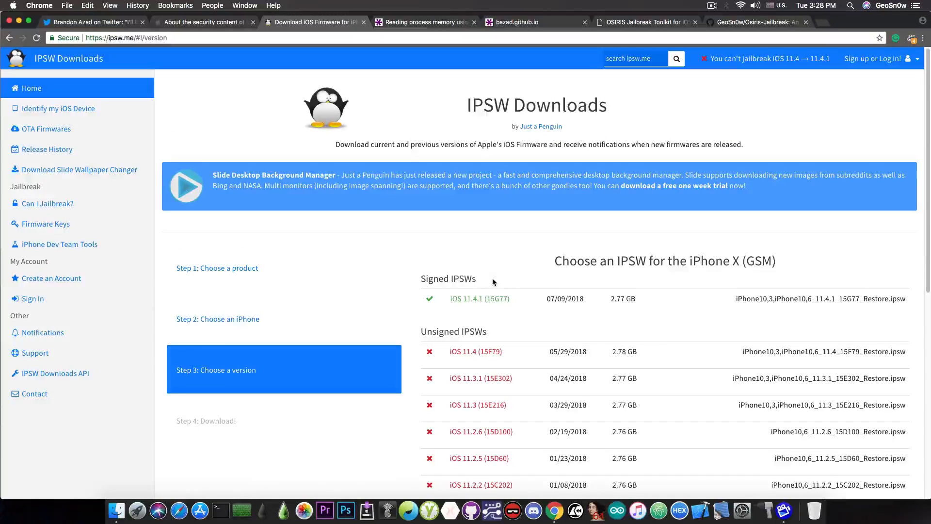
Step: View the OSIRIS Jailbreak Toolkit page and GeoSn0w/Osiris-Jailbreak repo, then scroll to its features
click(644, 22)
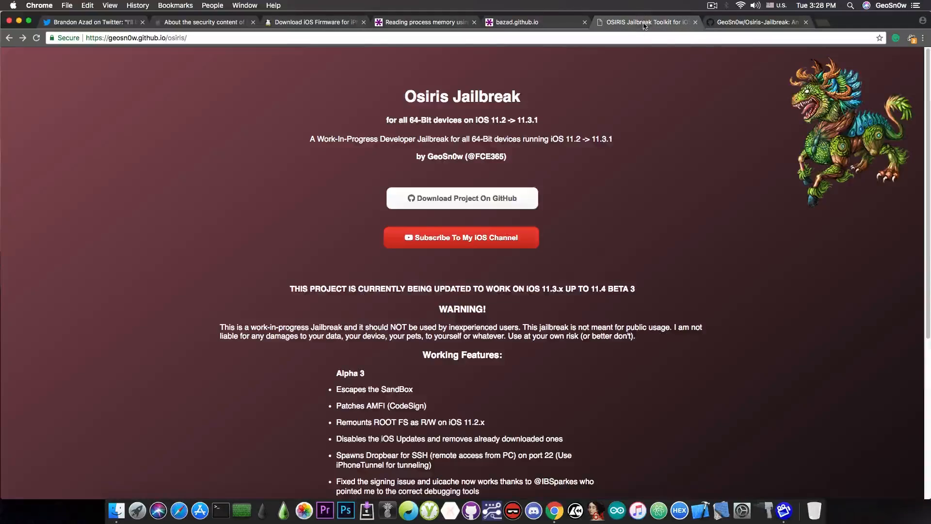
mouse_move(219, 125)
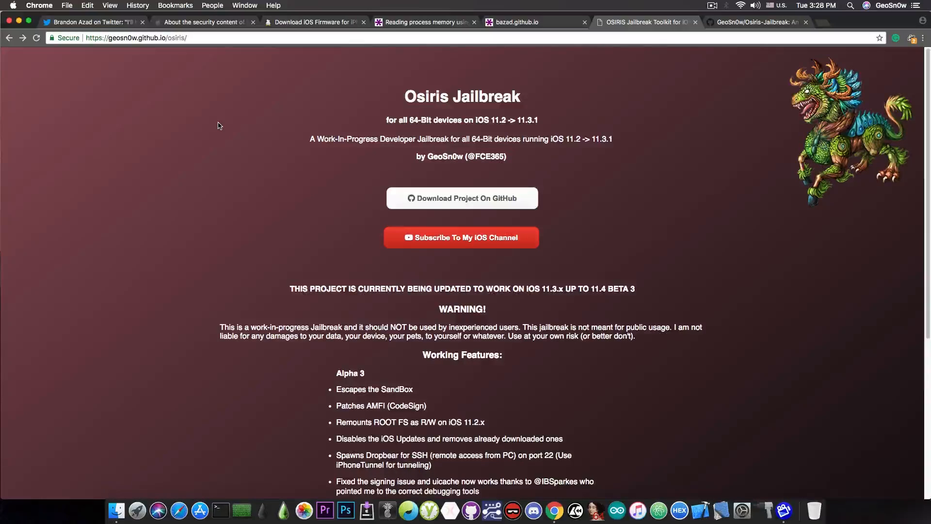
mouse_move(656, 157)
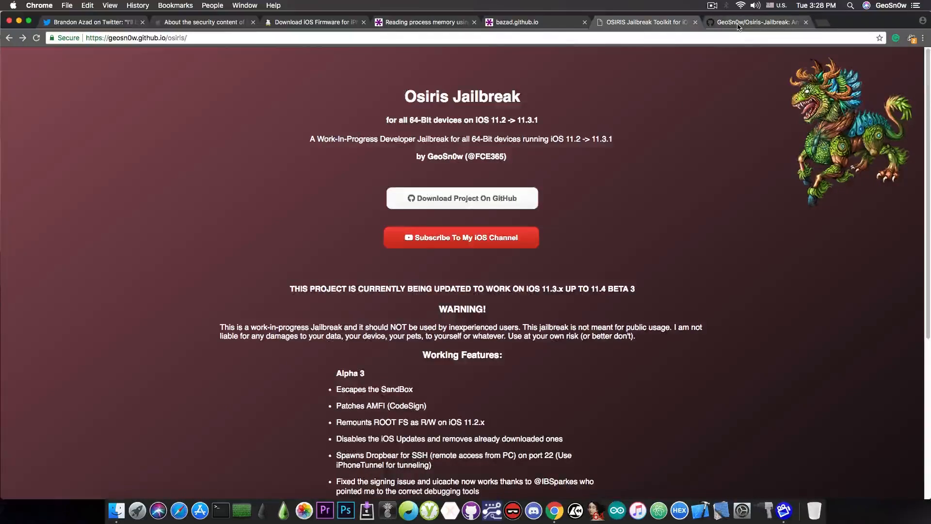
click(756, 23)
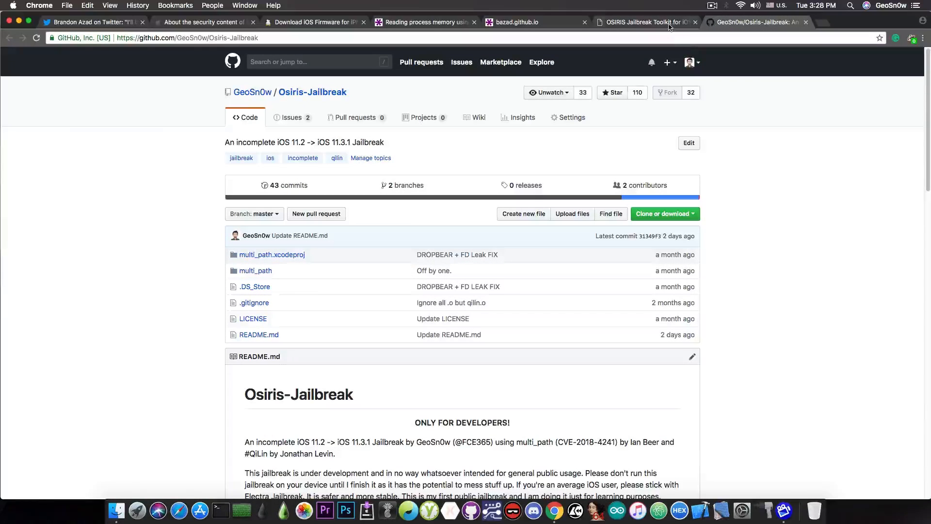
mouse_move(665, 24)
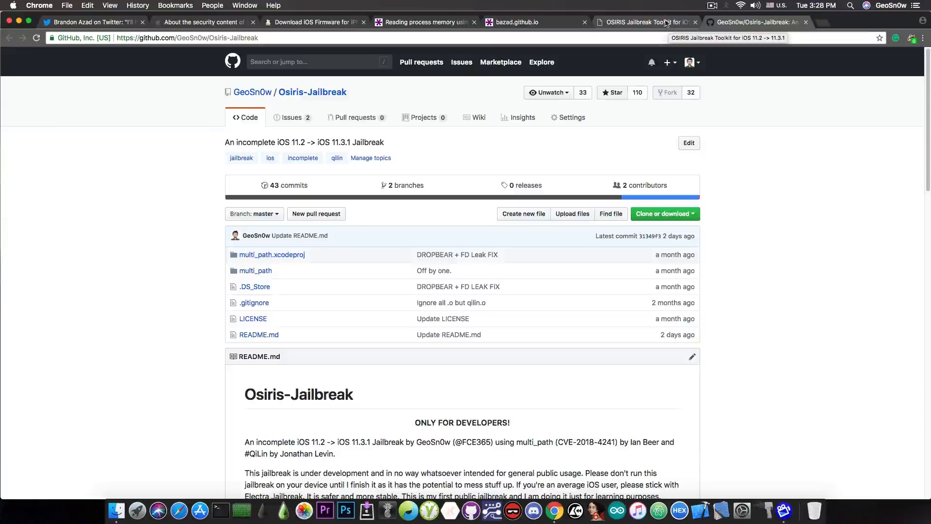
click(646, 22)
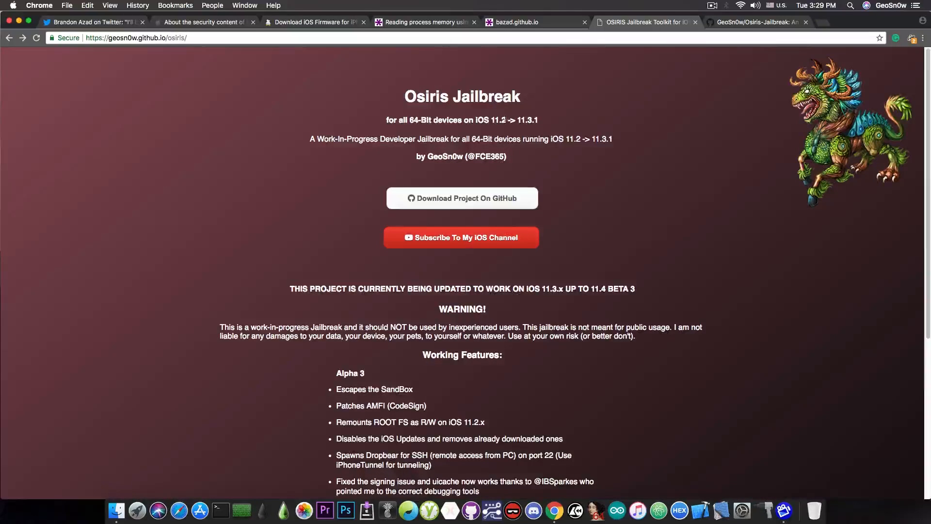
scroll(down, 3)
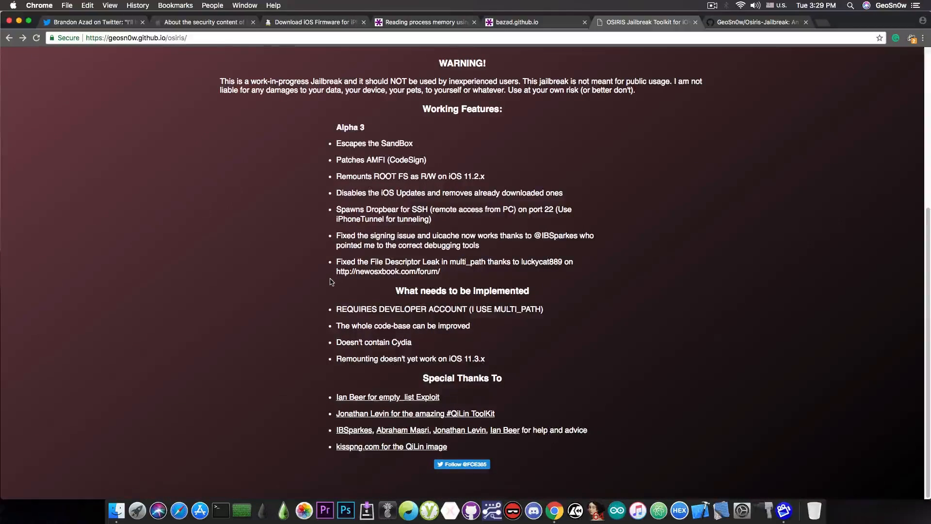